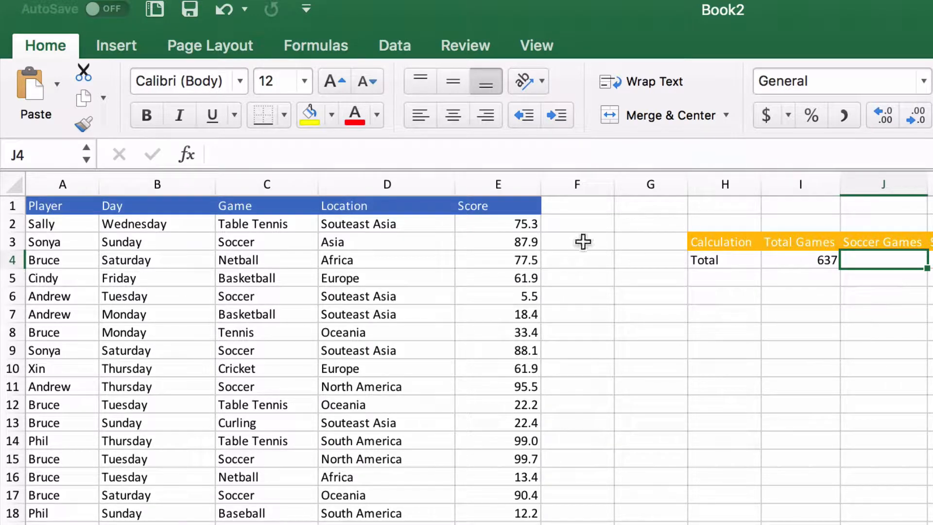
mouse_move(834, 377)
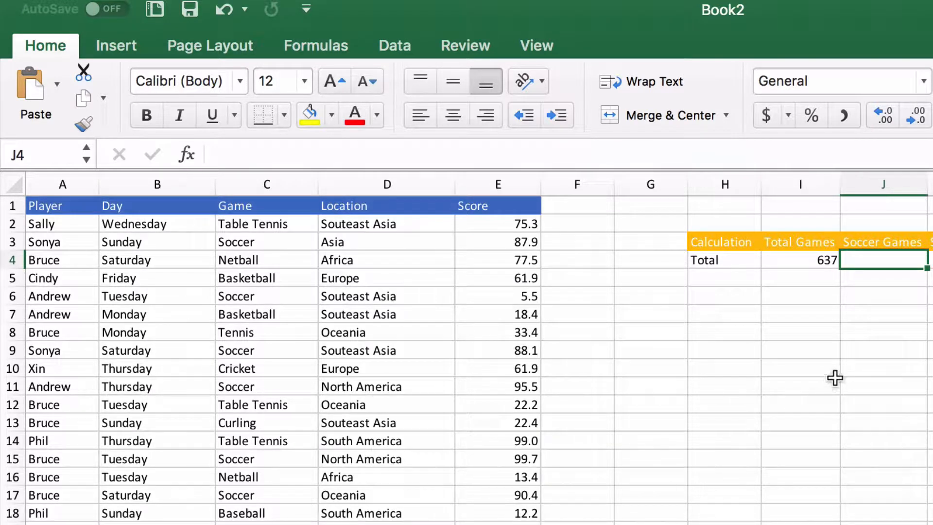
mouse_move(880, 284)
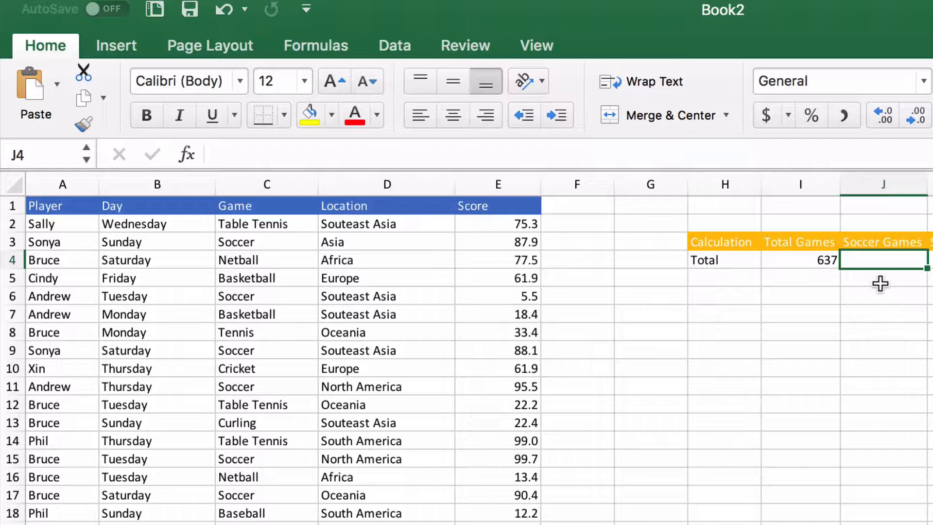
mouse_move(594, 276)
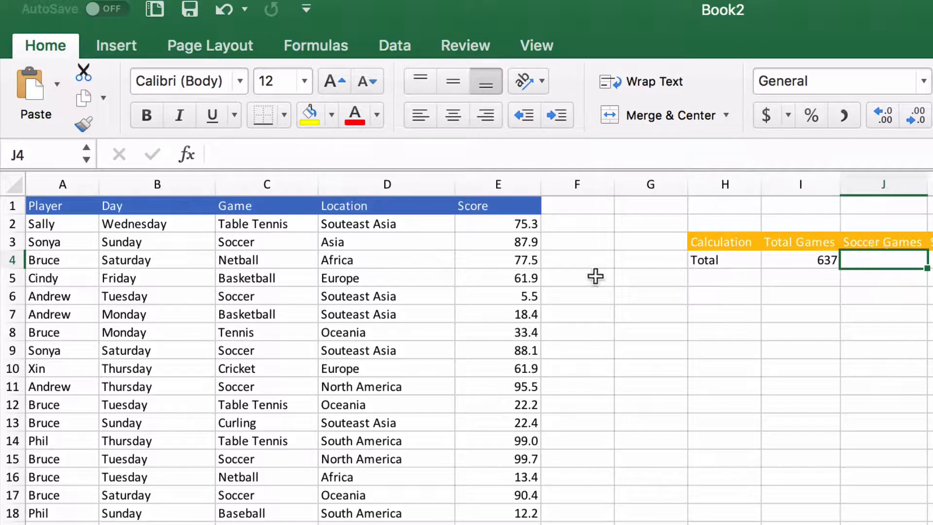
Step: Start =COUNTIF( in cell J4, using the whole results table as the range
left_click(266, 242)
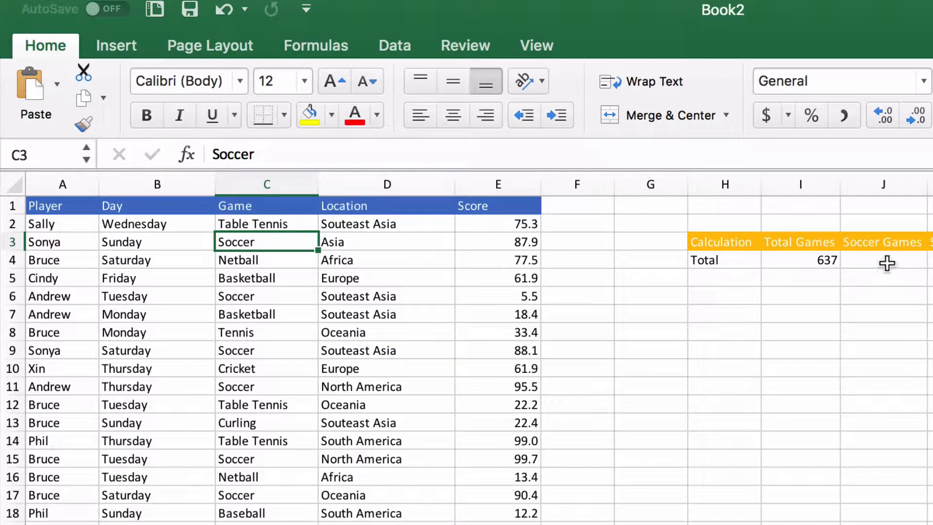
left_click(883, 260)
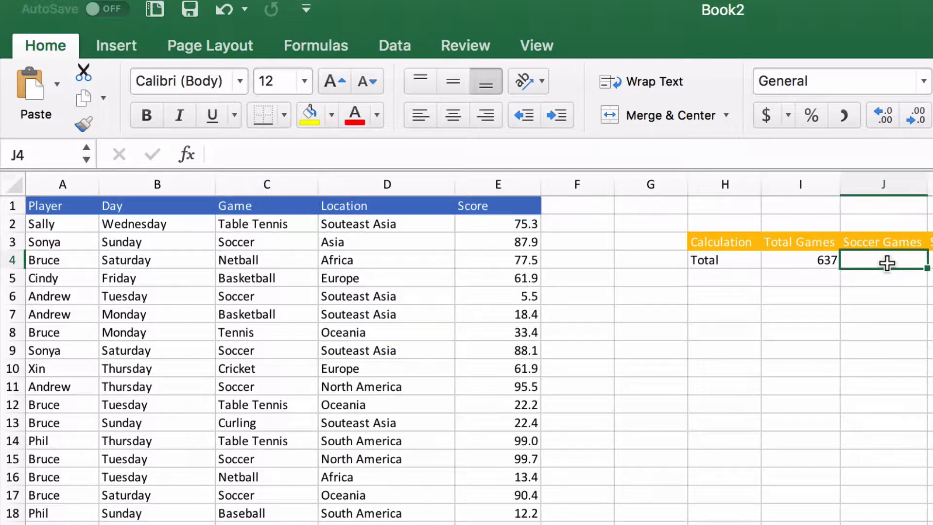
type("=countif(")
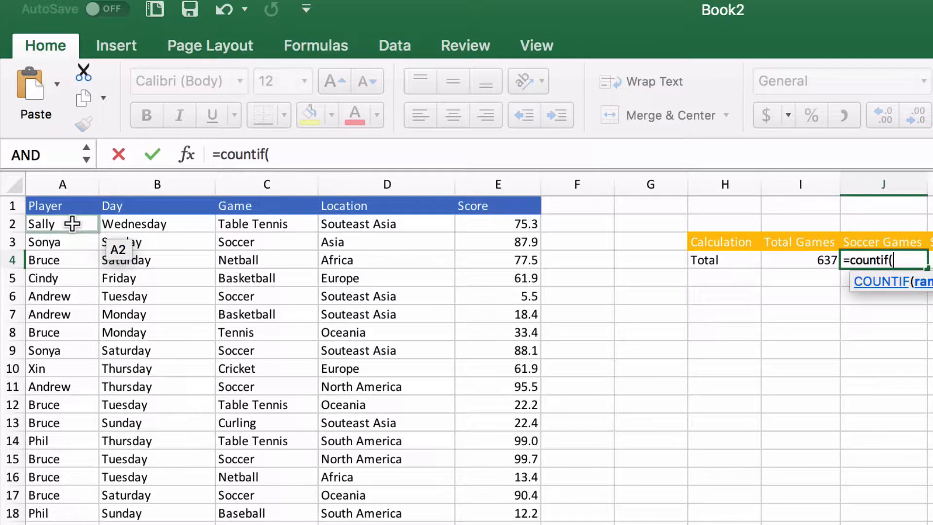
left_click_drag(62, 223, 488, 440)
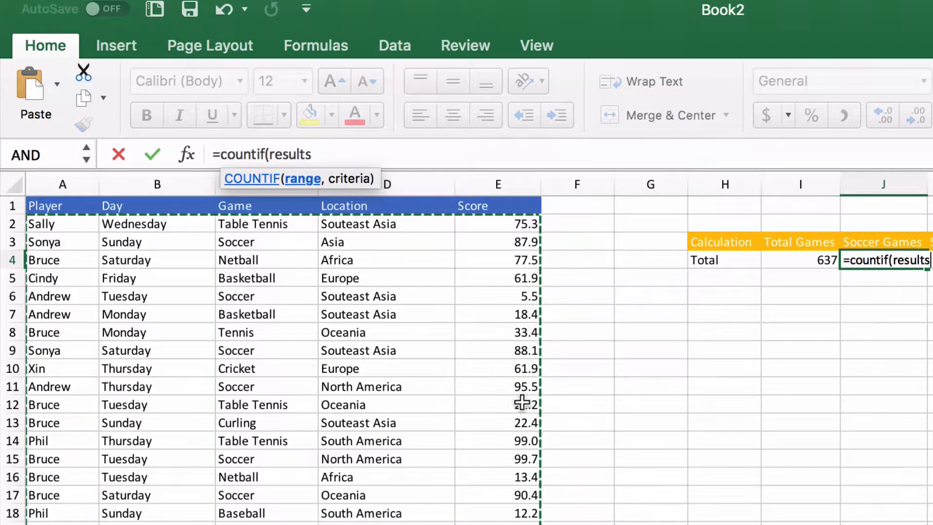
Step: Add a comma after the results range and an opening quotation mark for the criteria
type(",")
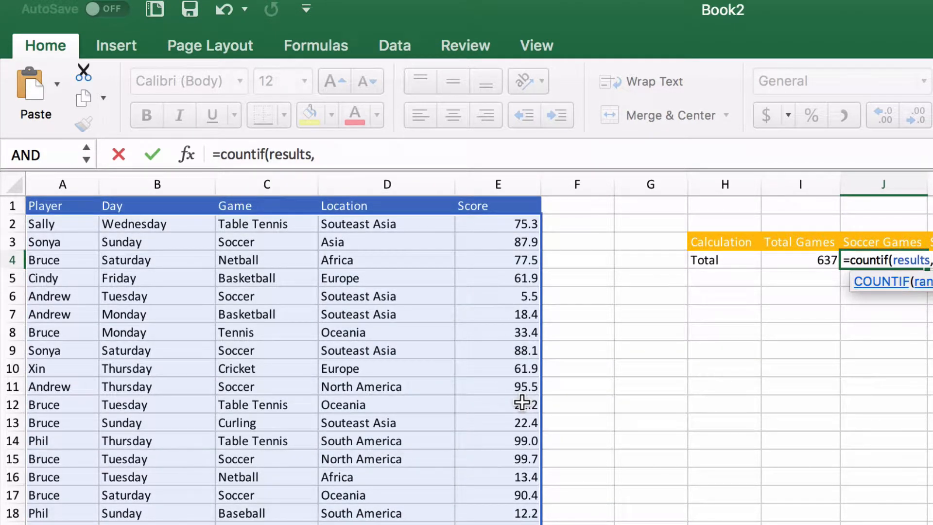
type("\"")
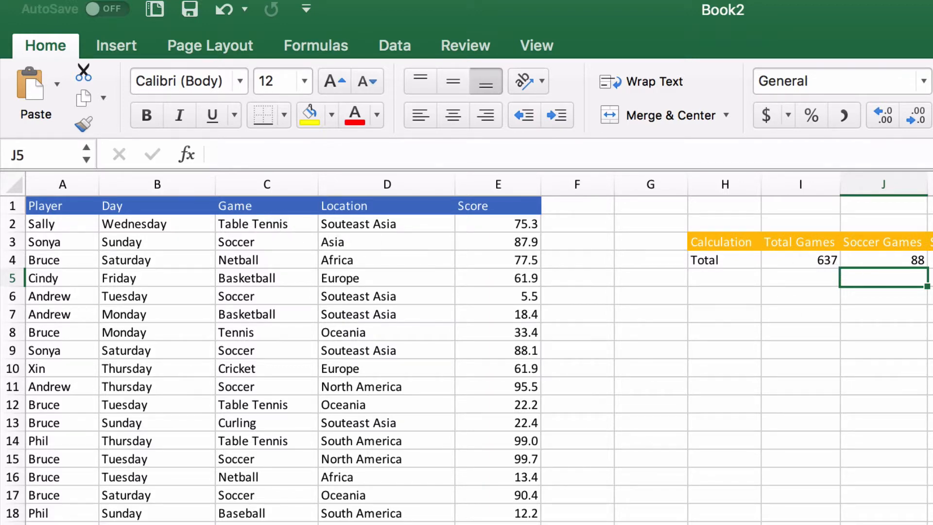
mouse_move(896, 315)
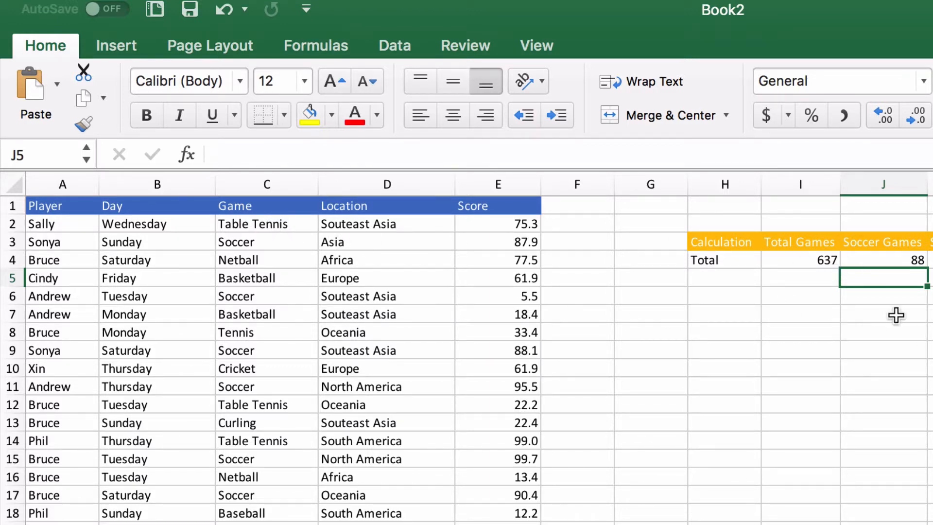